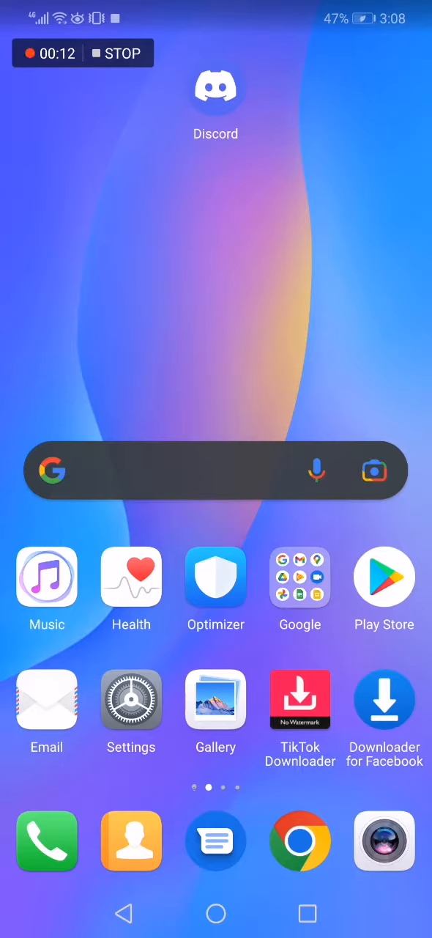
- Launch Discord from the Android home screen icon
left_click(215, 90)
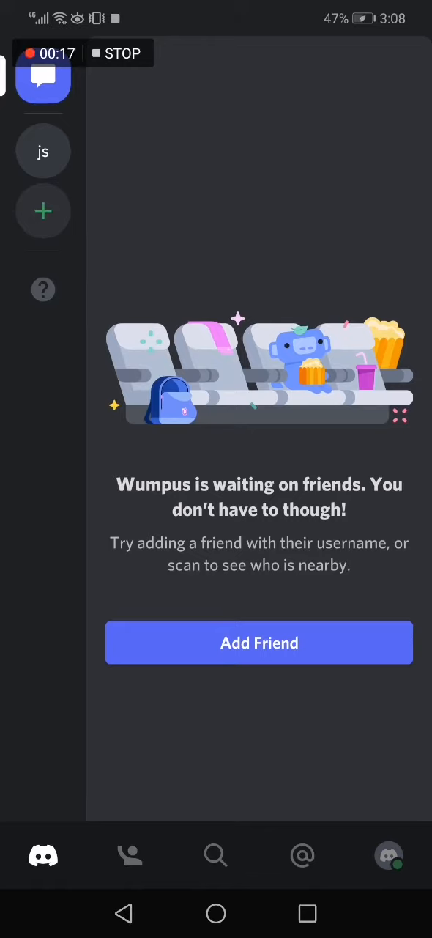
- Open User Settings from the profile avatar in the bottom bar
left_click(389, 856)
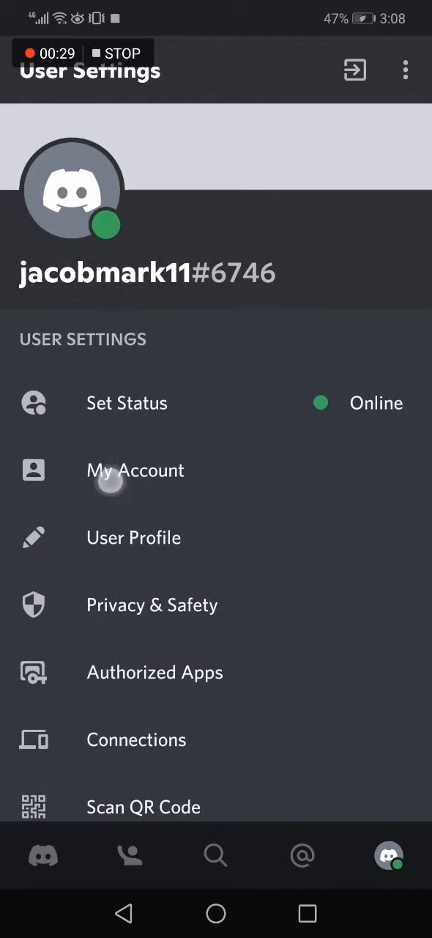
- Go to My Account, then open Change Password
left_click(136, 471)
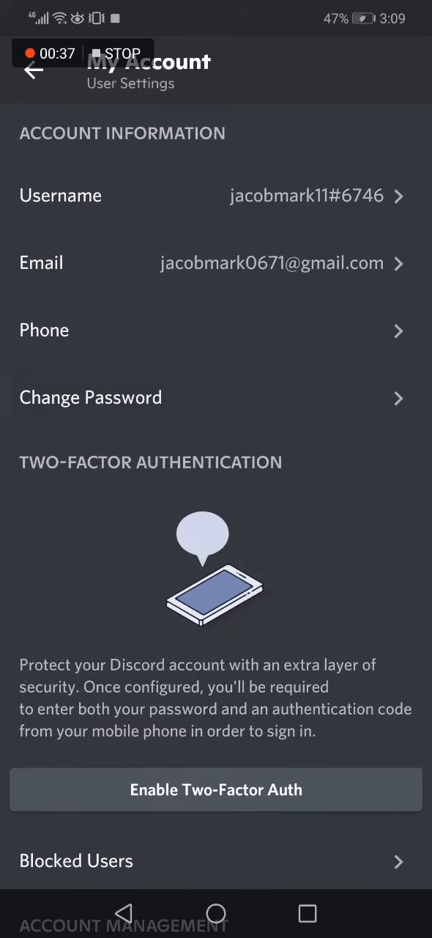
left_click(91, 398)
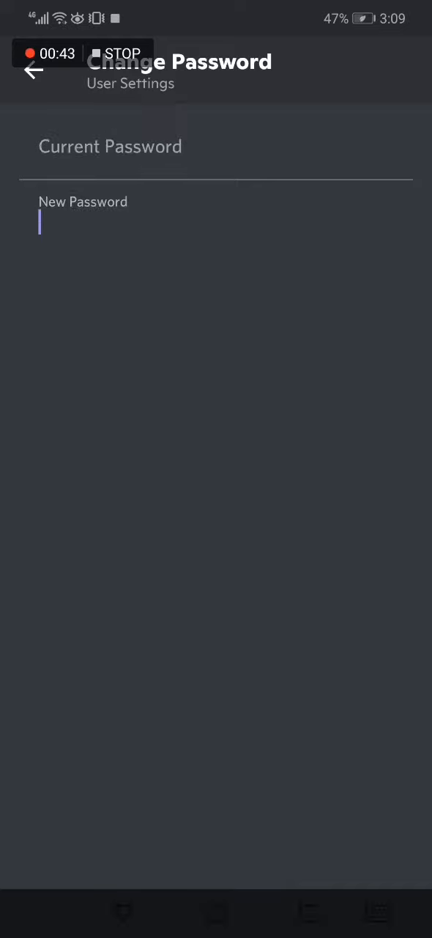
- Focus the password field, then back out of settings to the friends page
left_click(83, 220)
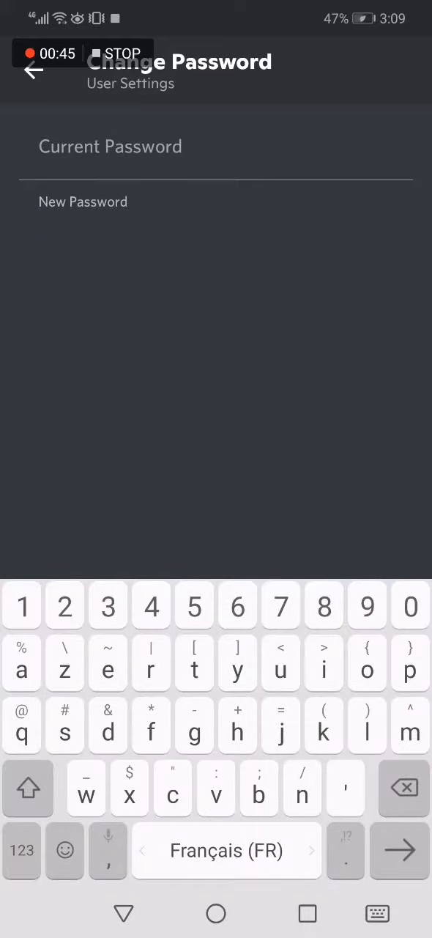
left_click(83, 220)
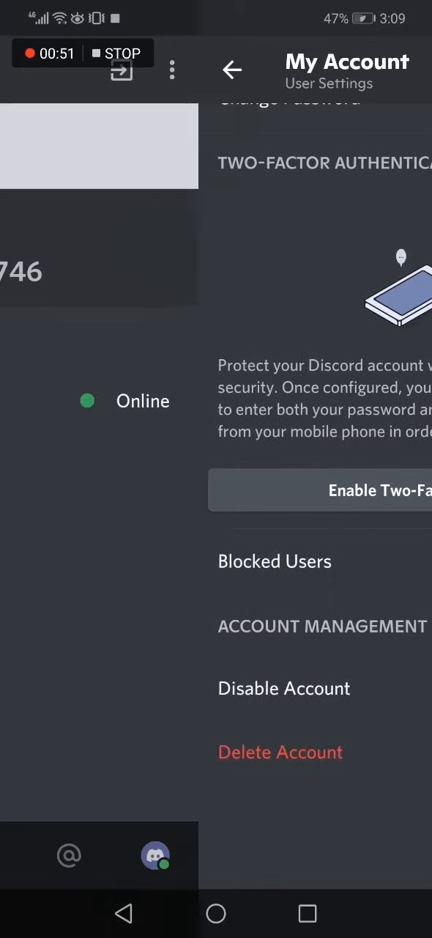
left_click(232, 69)
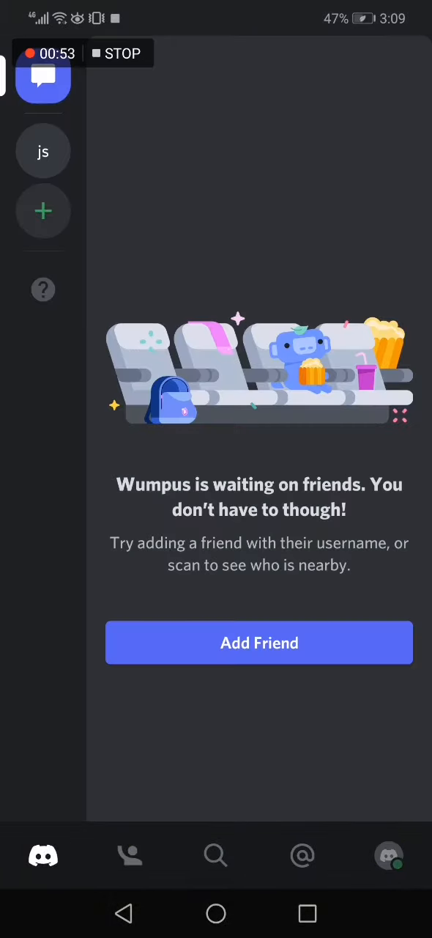